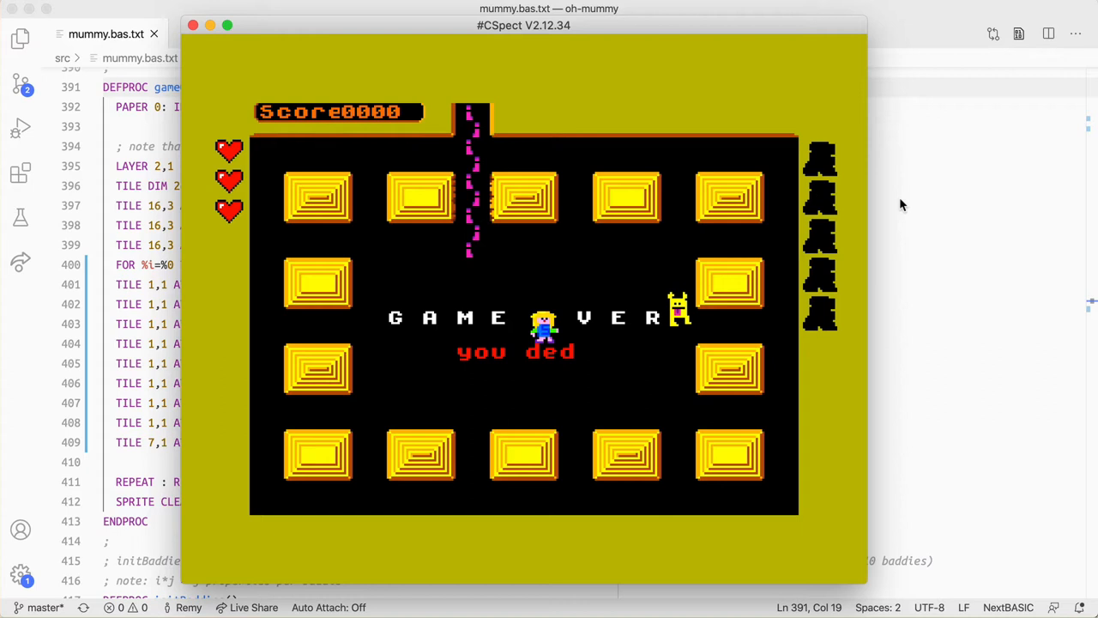
mouse_move(678, 275)
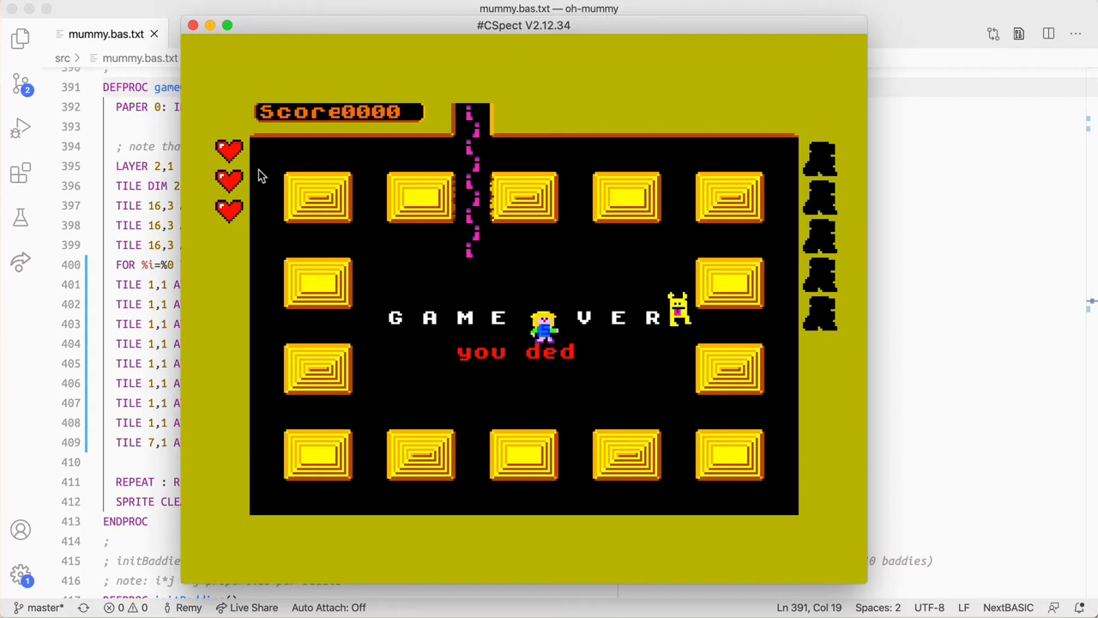
mouse_move(501, 103)
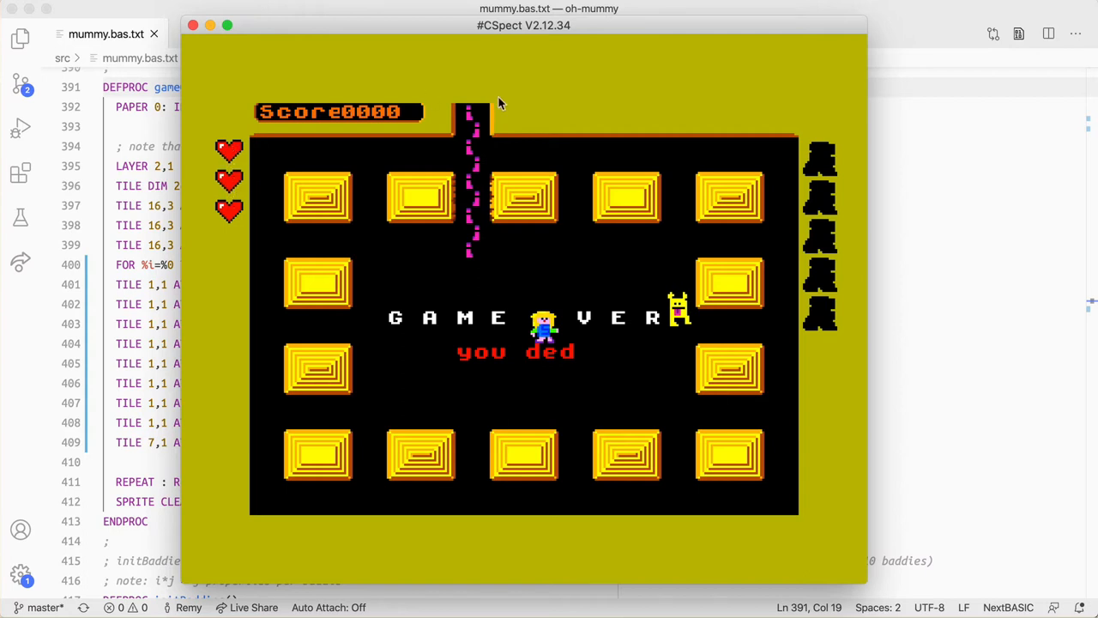
mouse_move(785, 240)
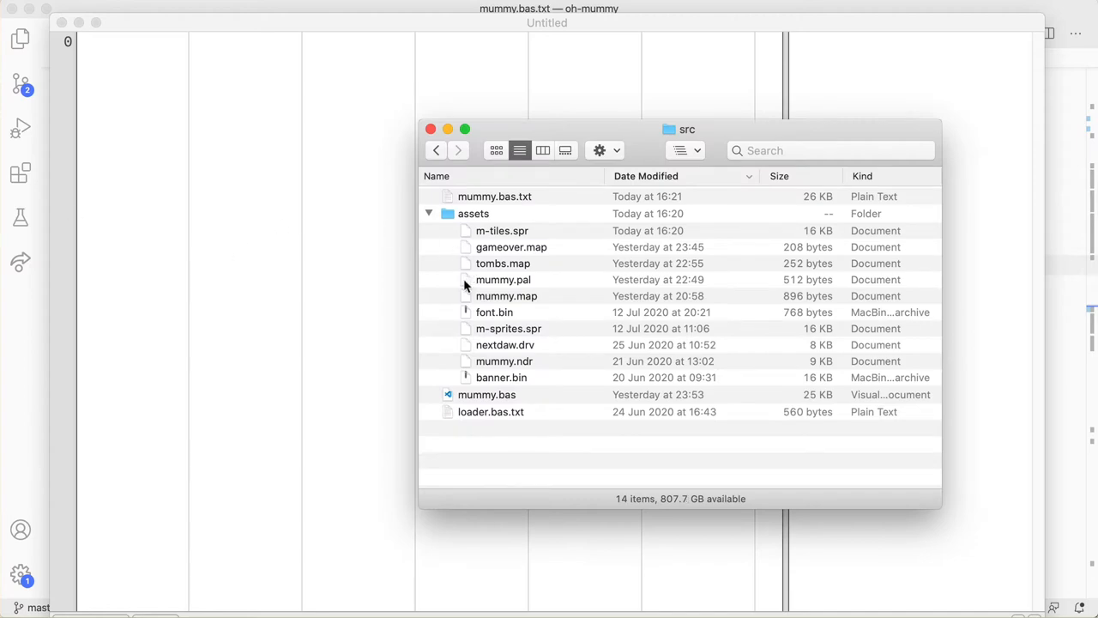
- View the raw bytes of assets/mummy.pal in Visual Studio Code's hex editor
double_click(503, 280)
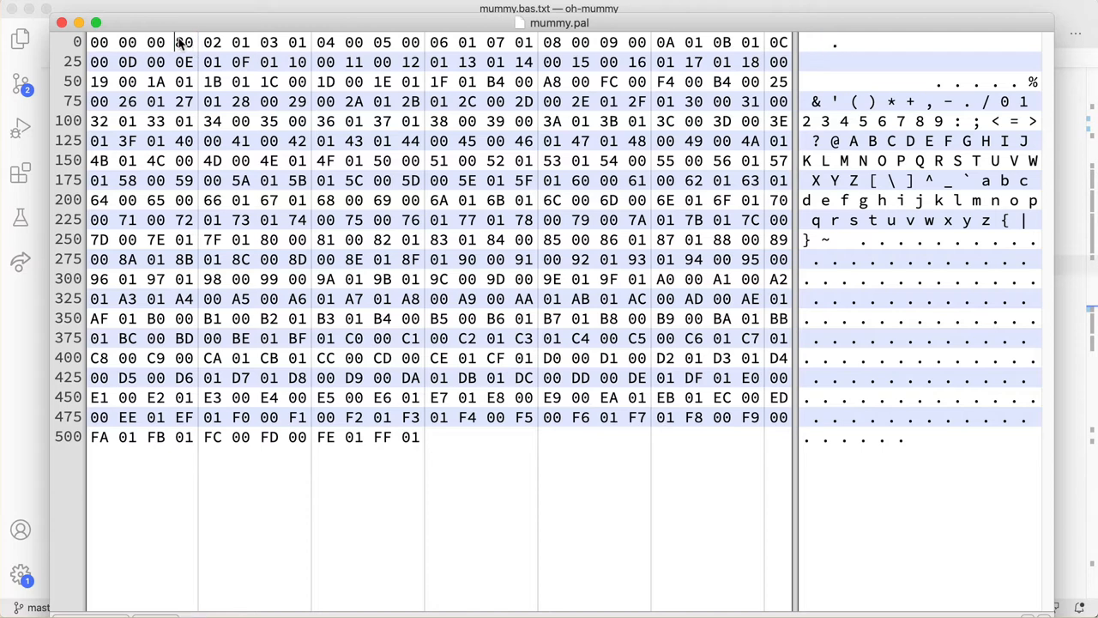
double_click(183, 43)
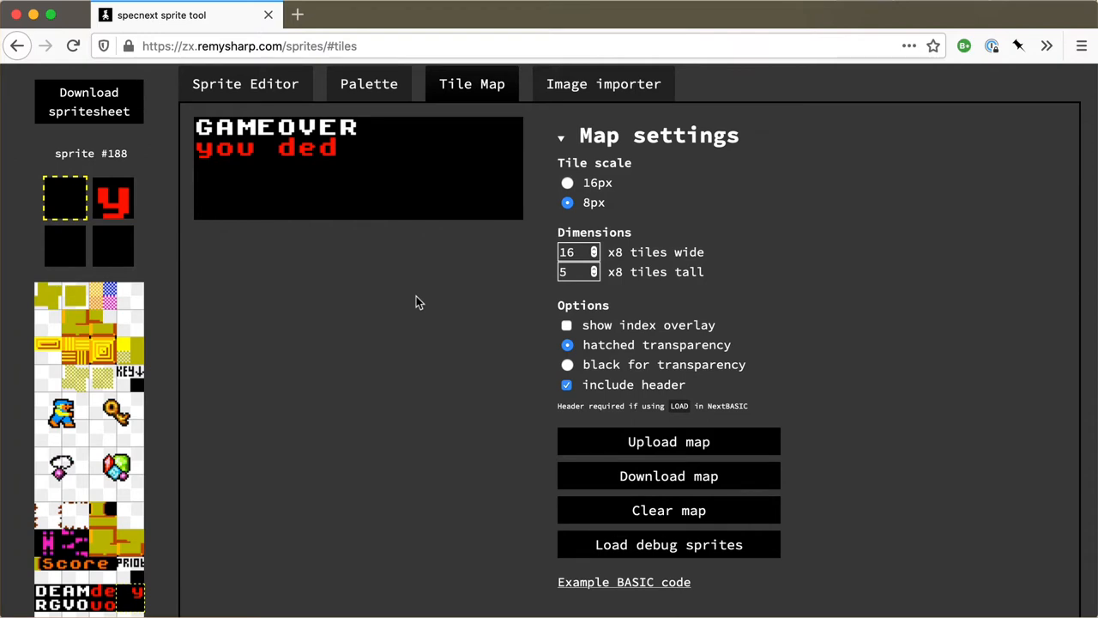
mouse_move(275, 185)
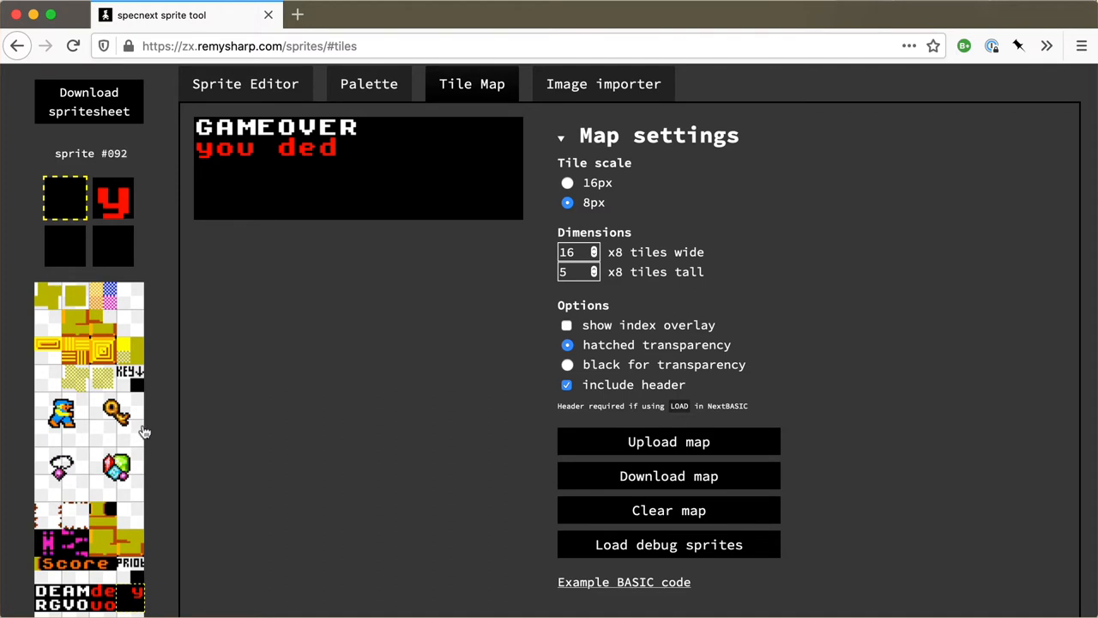
- Show the Palette page with its 512-colour grid and palette index values
left_click(246, 83)
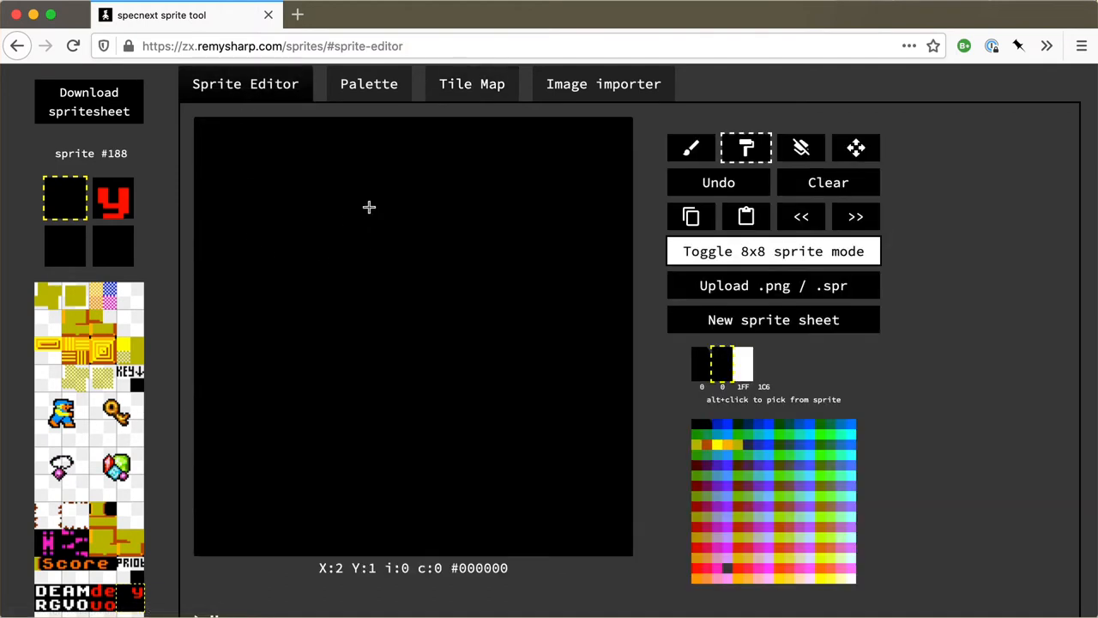
left_click(472, 83)
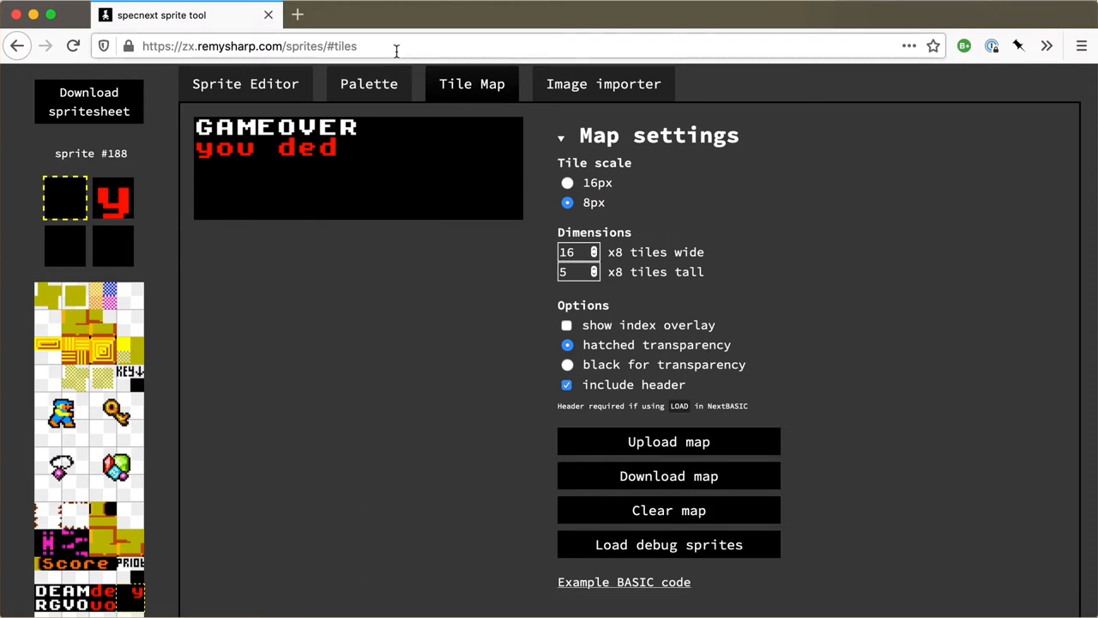
left_click(368, 83)
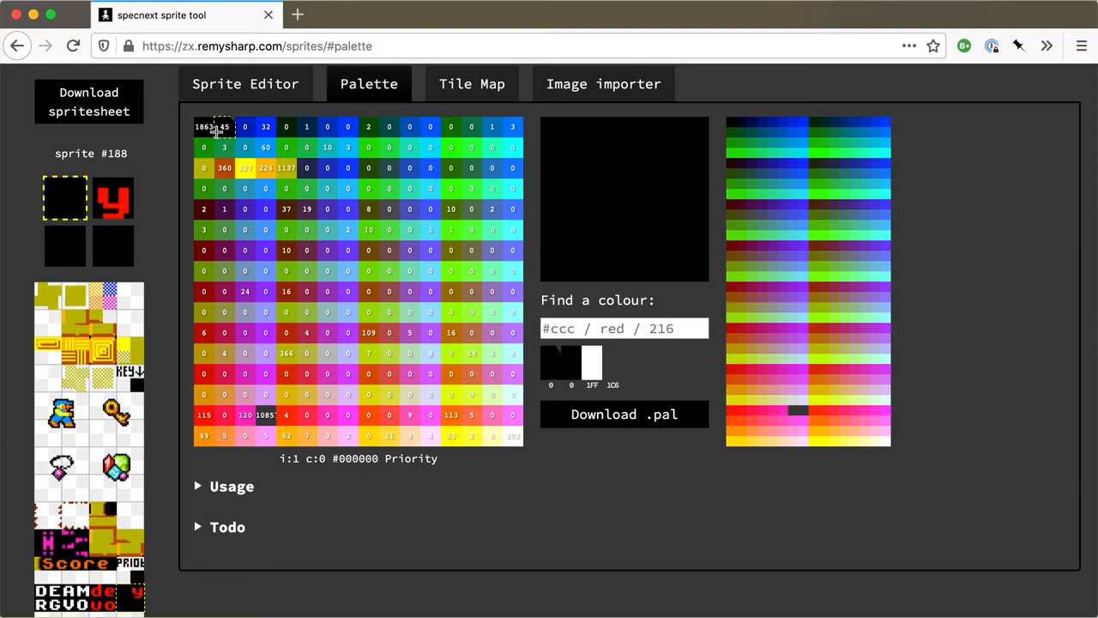
- Select the first palette entry (1863), pick black from the colour grid, and leave 'Has priority?' on
left_click(214, 127)
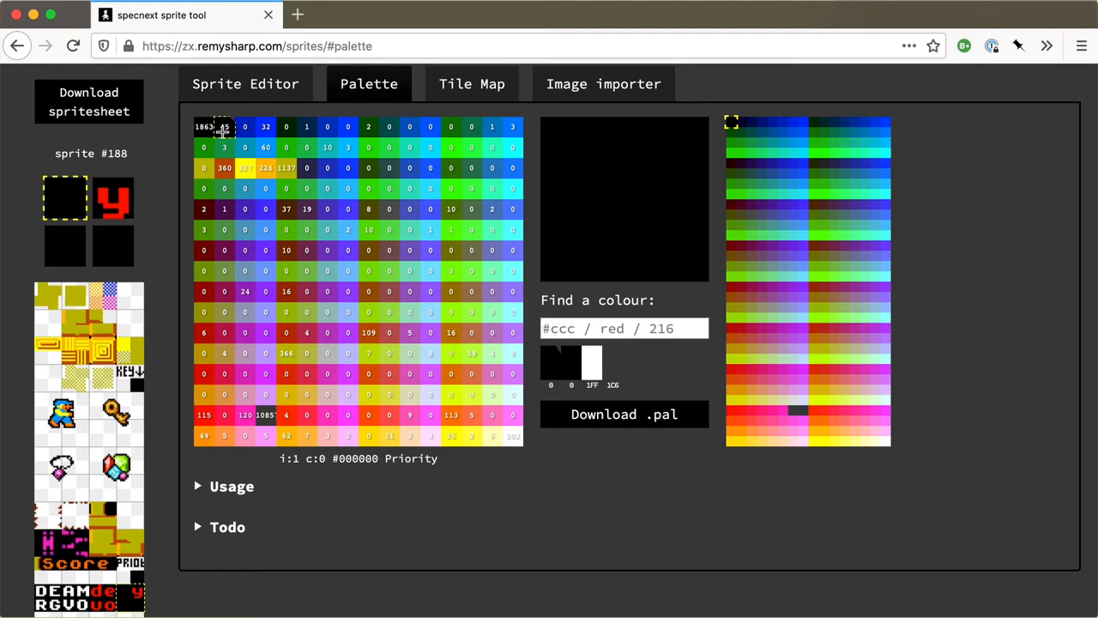
left_click(740, 122)
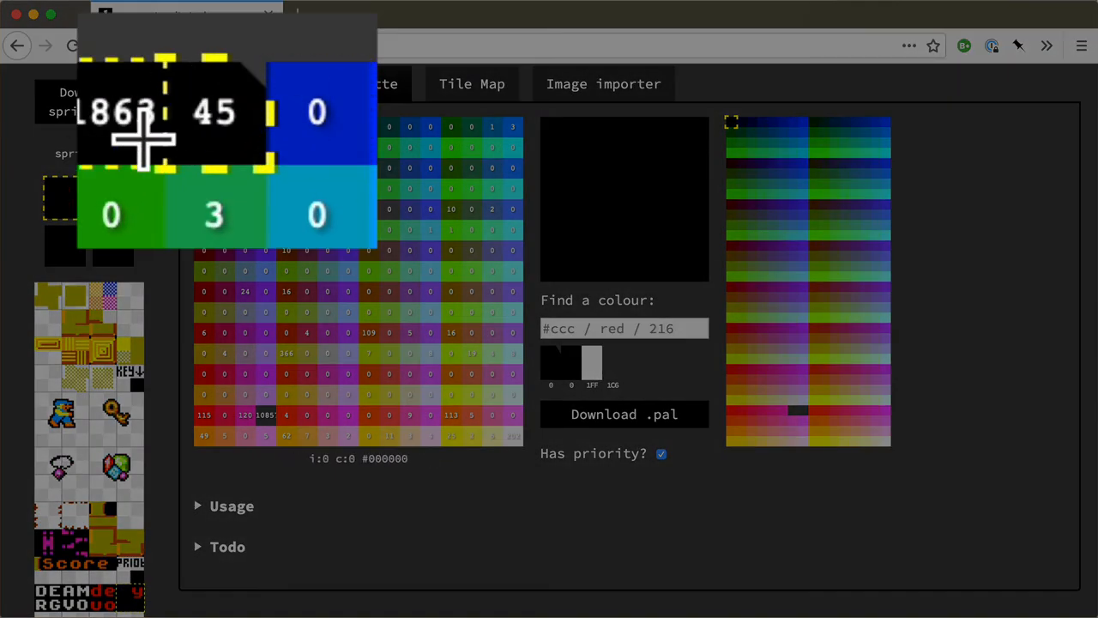
mouse_move(597, 453)
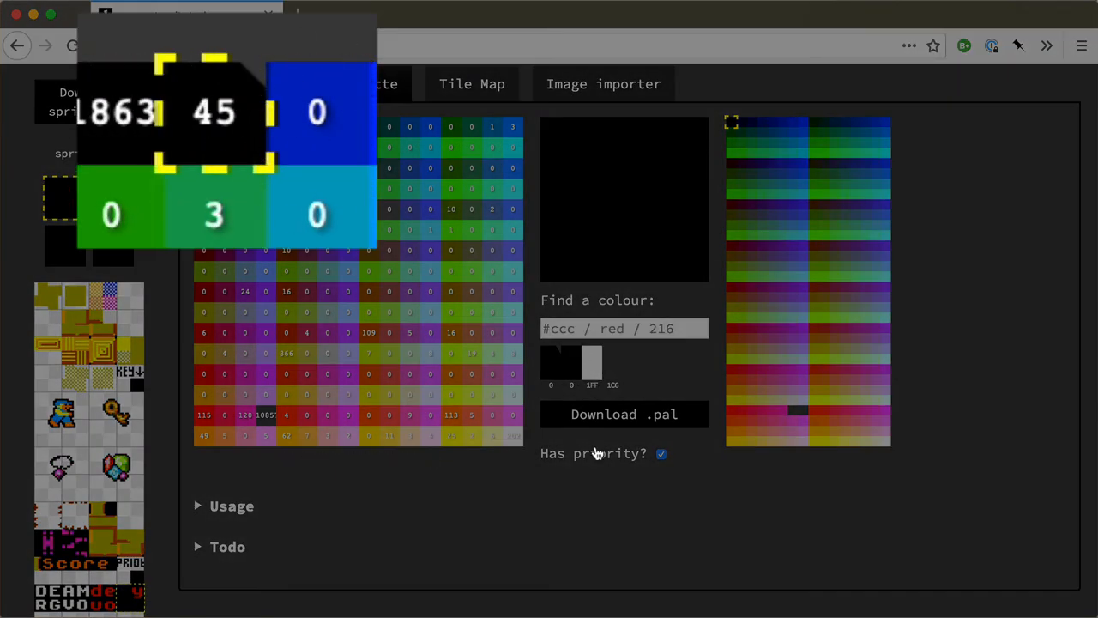
left_click(661, 453)
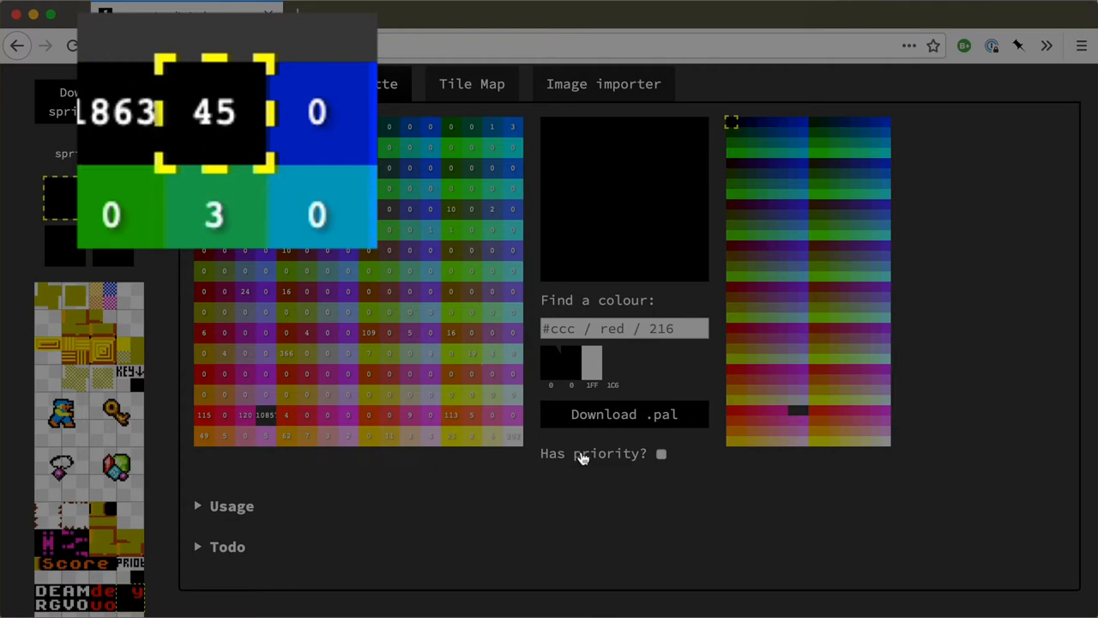
left_click(660, 453)
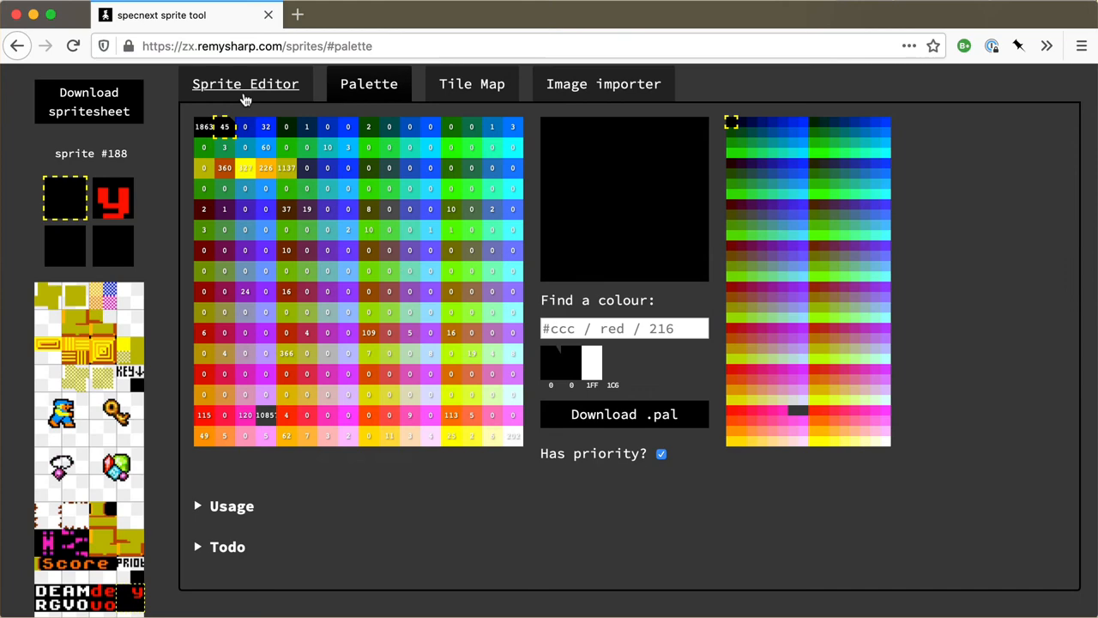
- Return to the sprite editor with black as the drawing colour and reach sprite #189
left_click(245, 83)
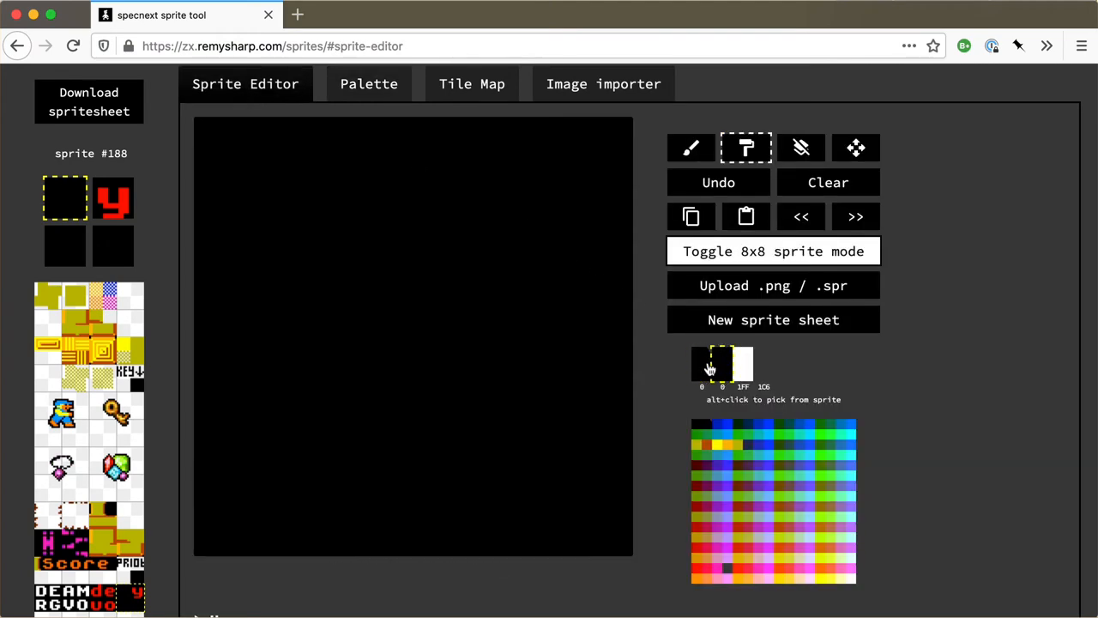
left_click(704, 364)
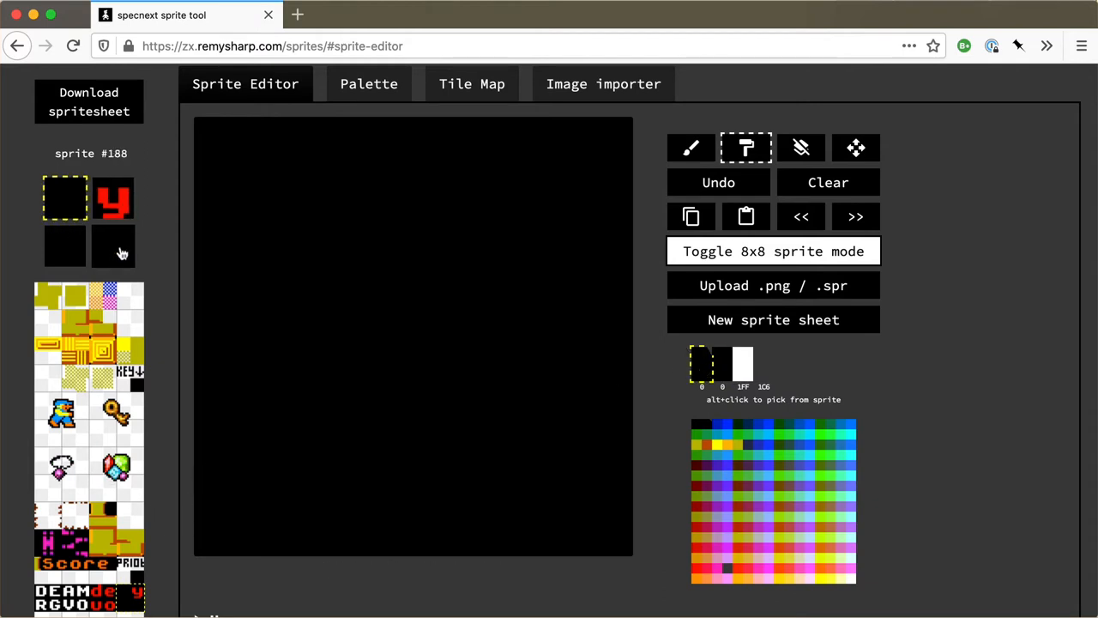
scroll("down", 3)
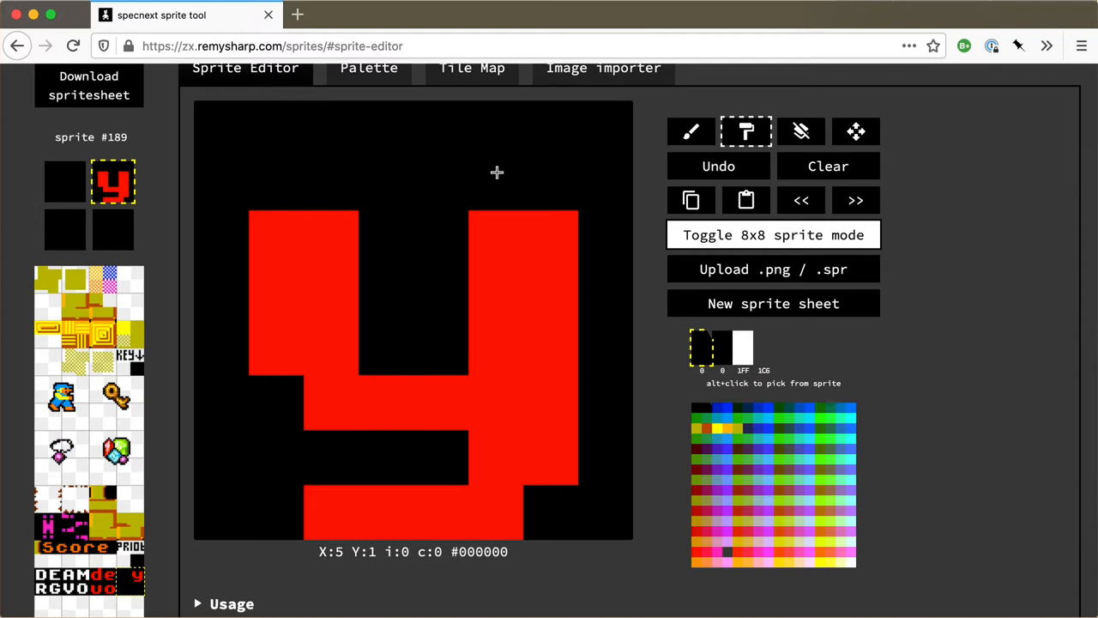
mouse_move(408, 564)
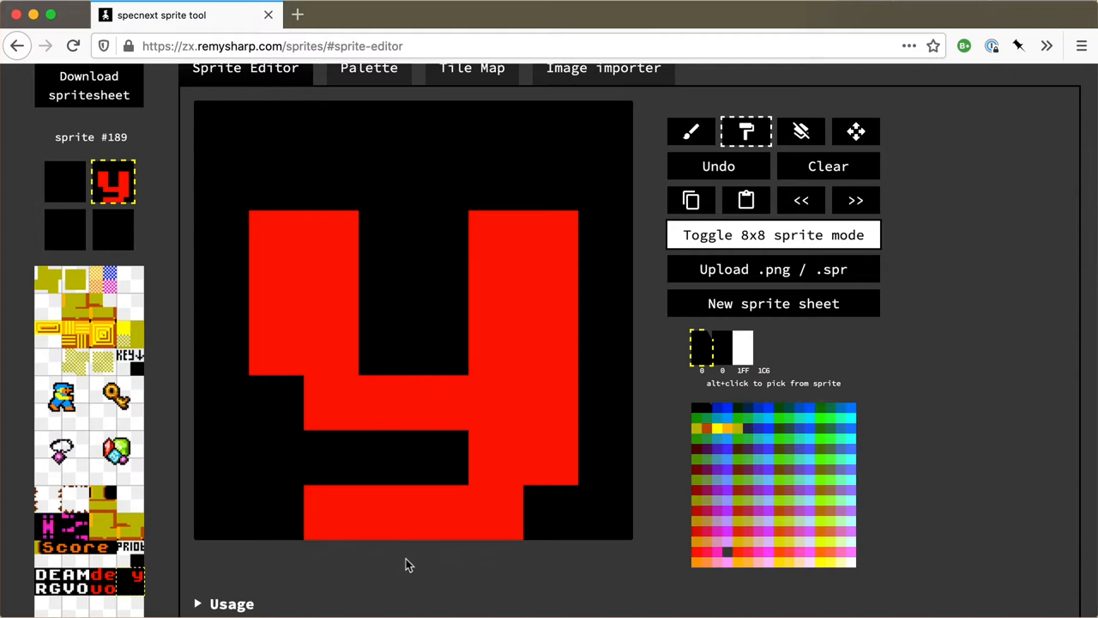
mouse_move(240, 482)
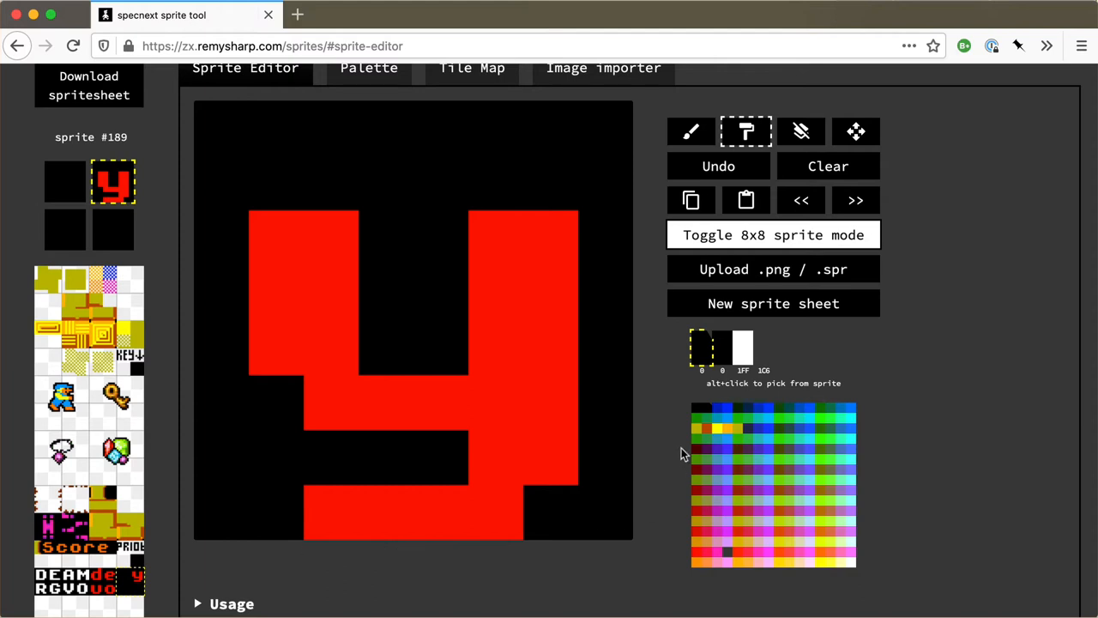
mouse_move(701, 355)
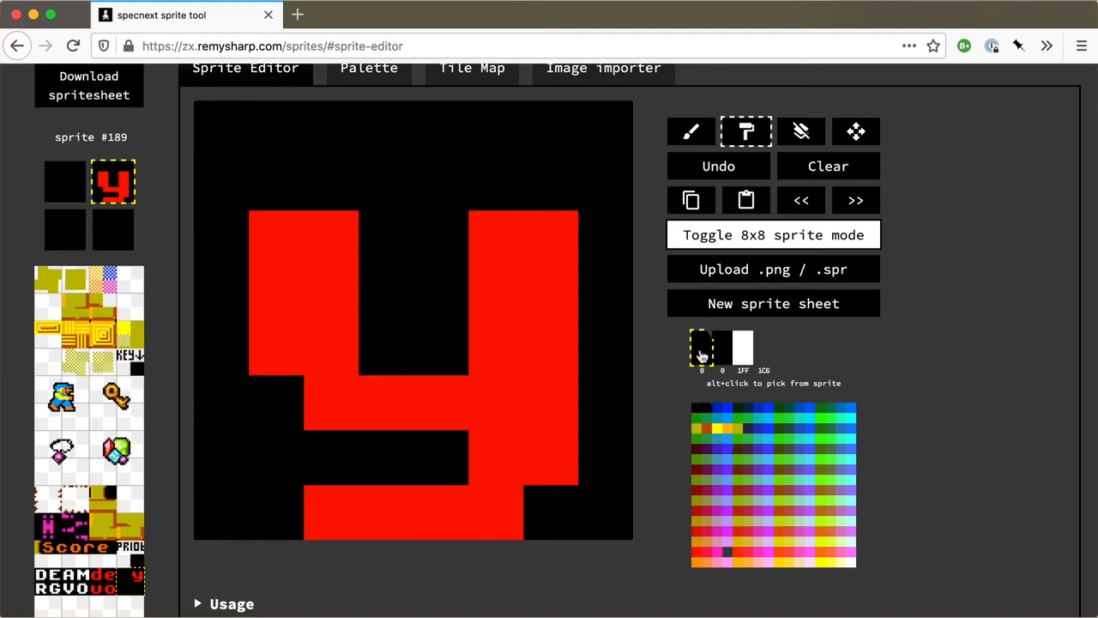
mouse_move(702, 361)
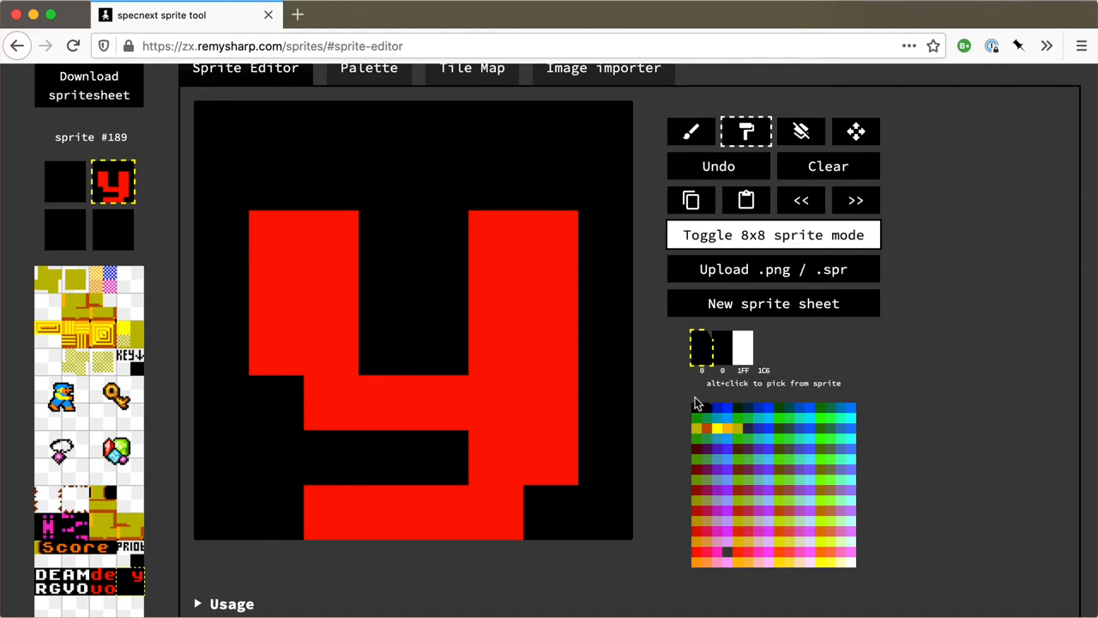
mouse_move(696, 406)
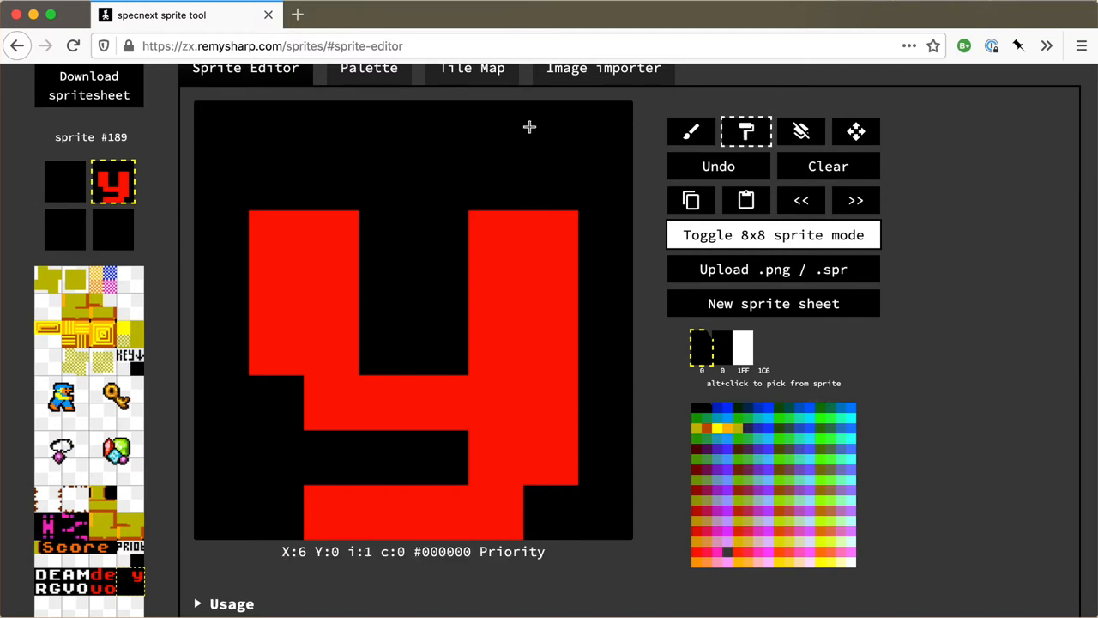
mouse_move(425, 158)
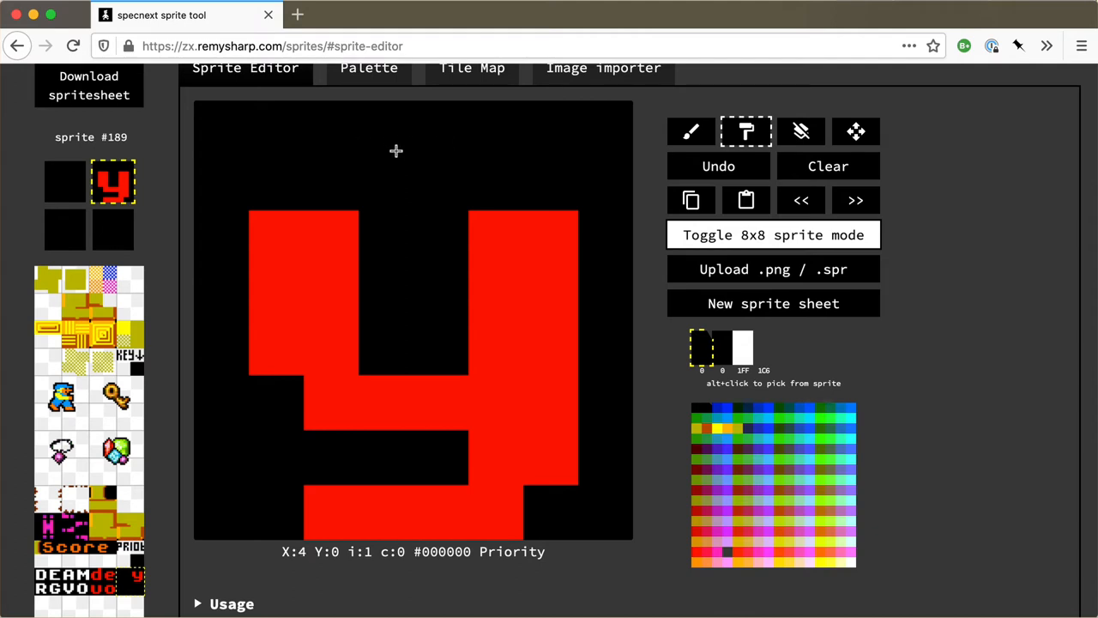
mouse_move(445, 149)
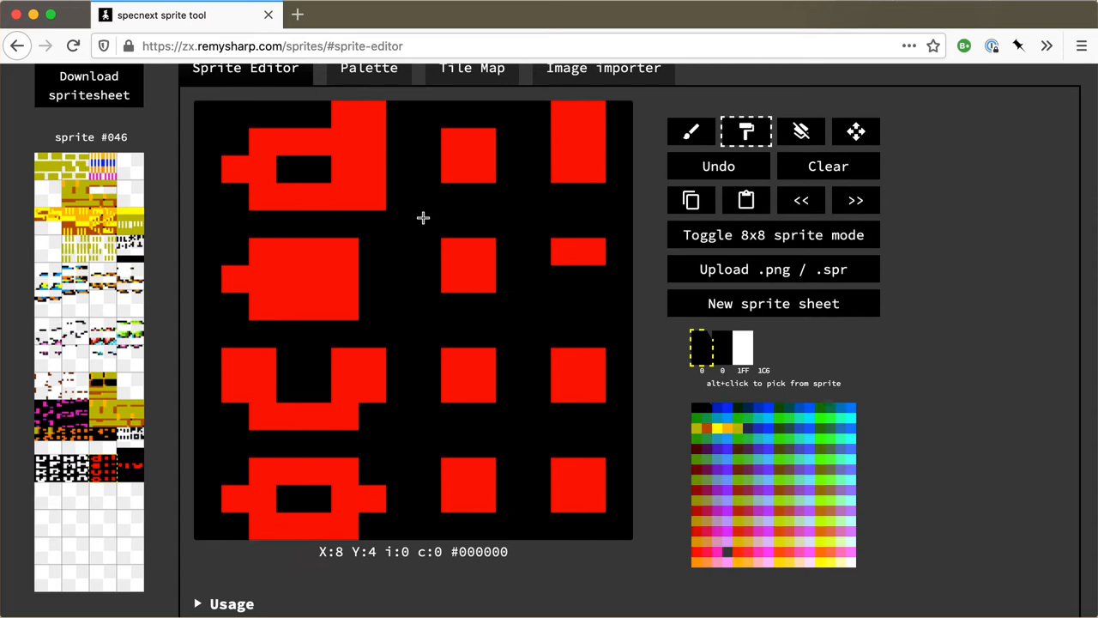
mouse_move(312, 175)
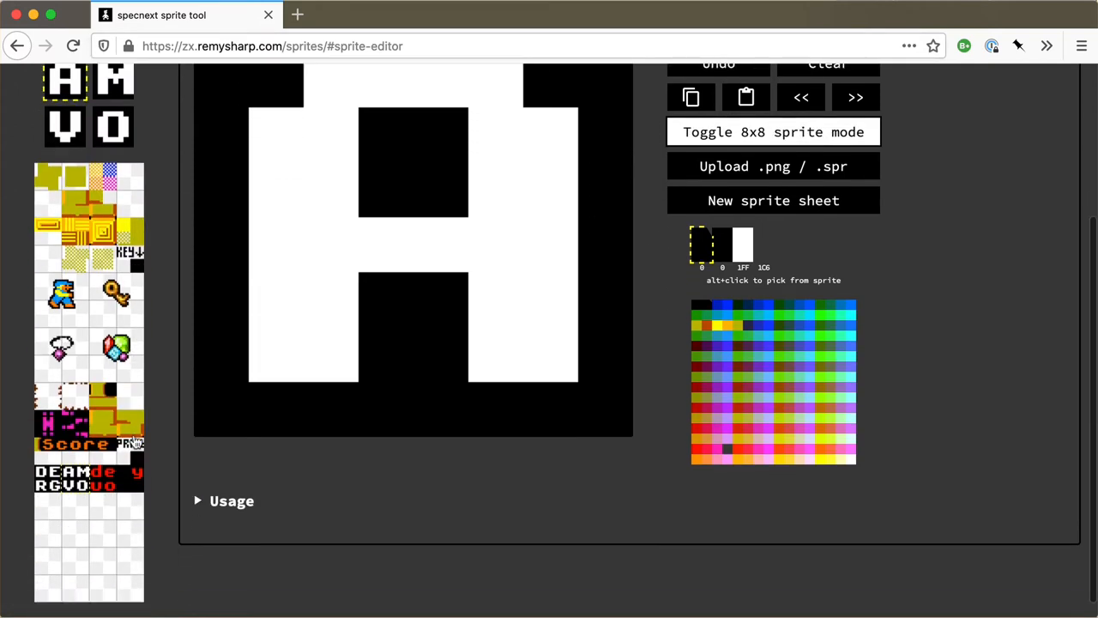
- Show the 'GAMEOVER / you ded' tile map
left_click(471, 165)
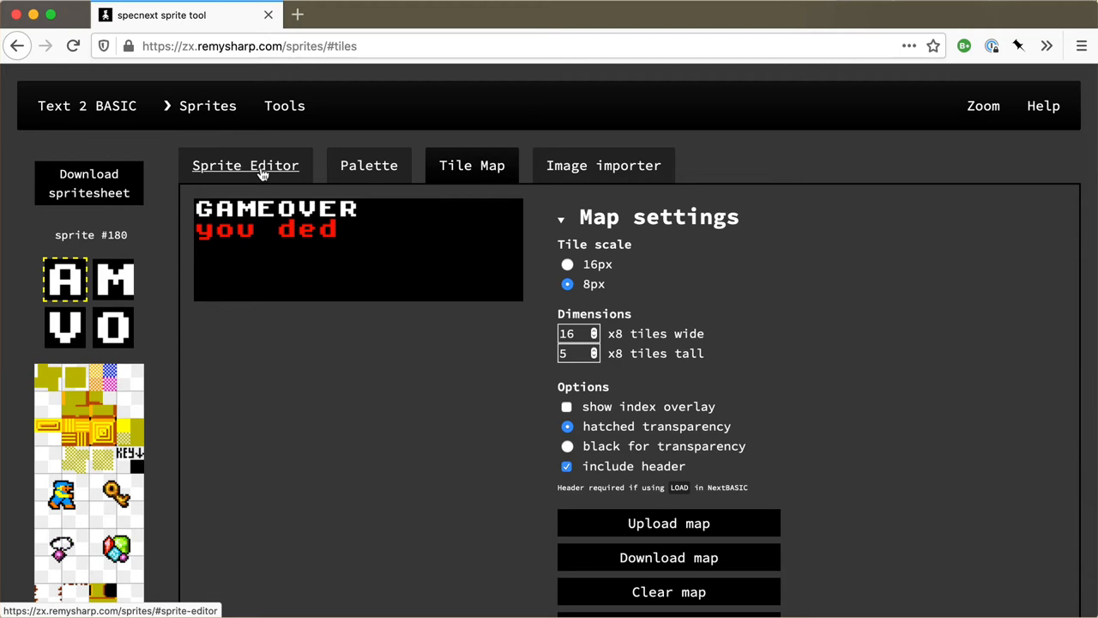
mouse_move(248, 138)
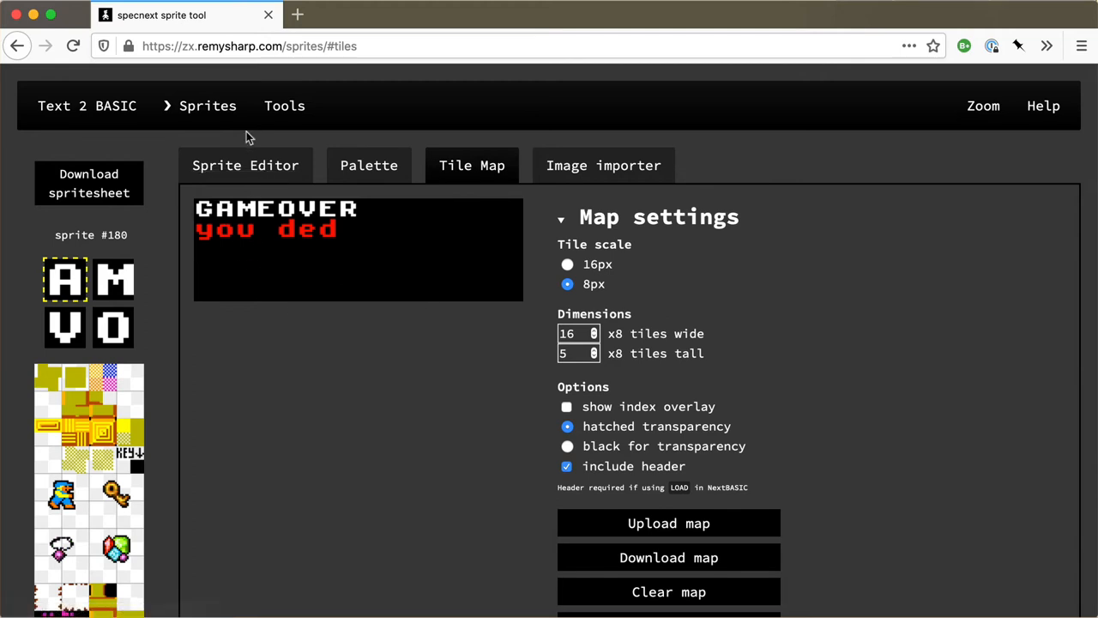
left_click(225, 250)
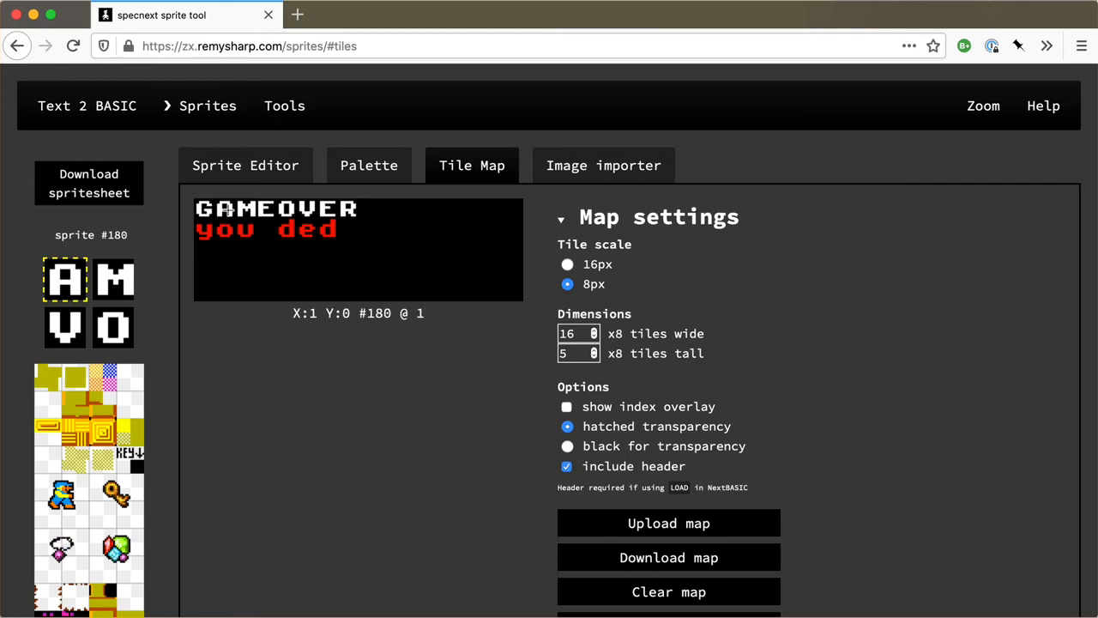
- Give the red palette entry the 'Has priority?' flag, then return to sprite #047
left_click(369, 164)
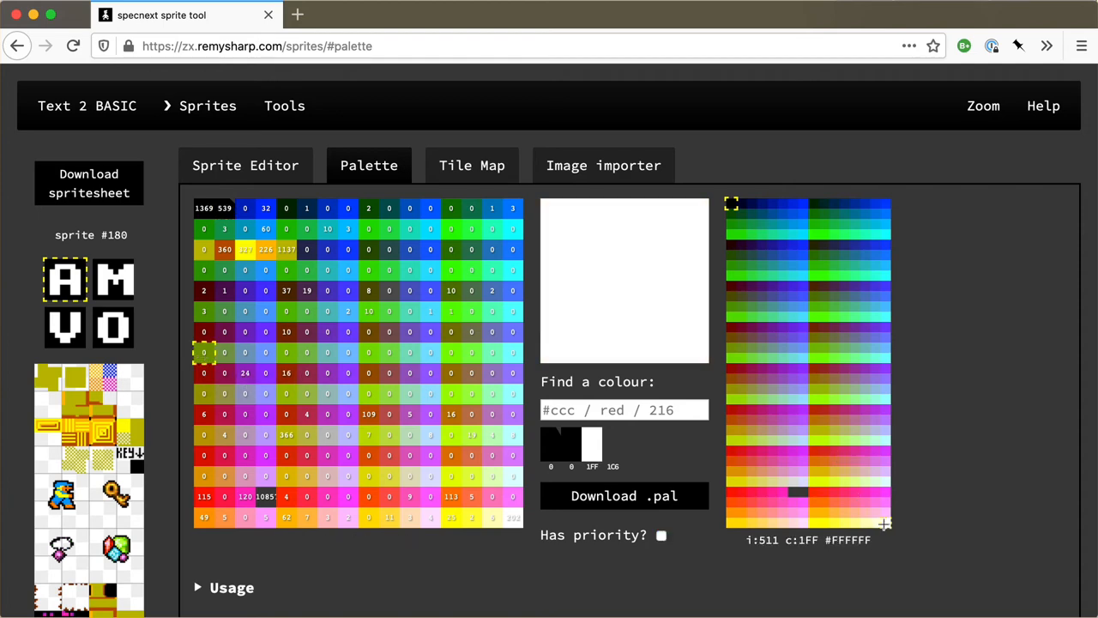
left_click(662, 535)
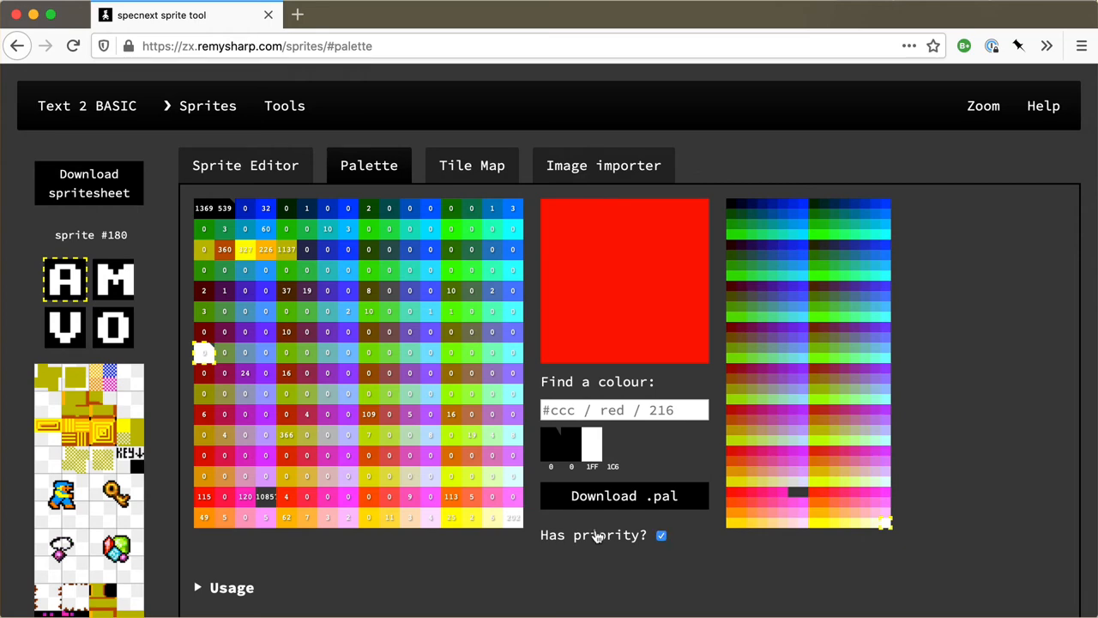
left_click(661, 535)
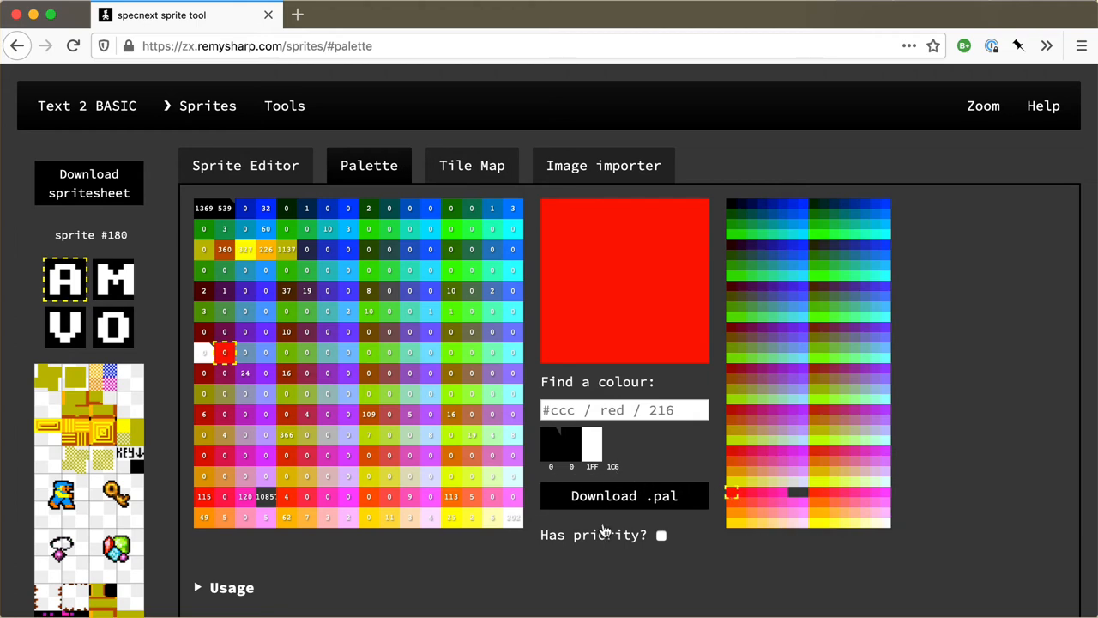
left_click(661, 535)
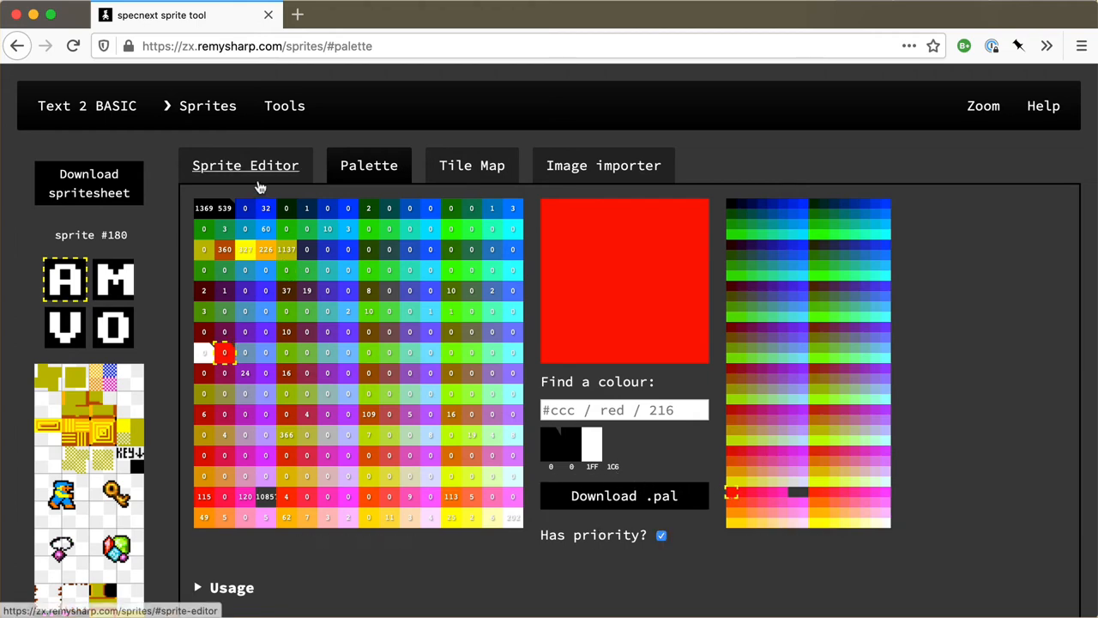
left_click(245, 165)
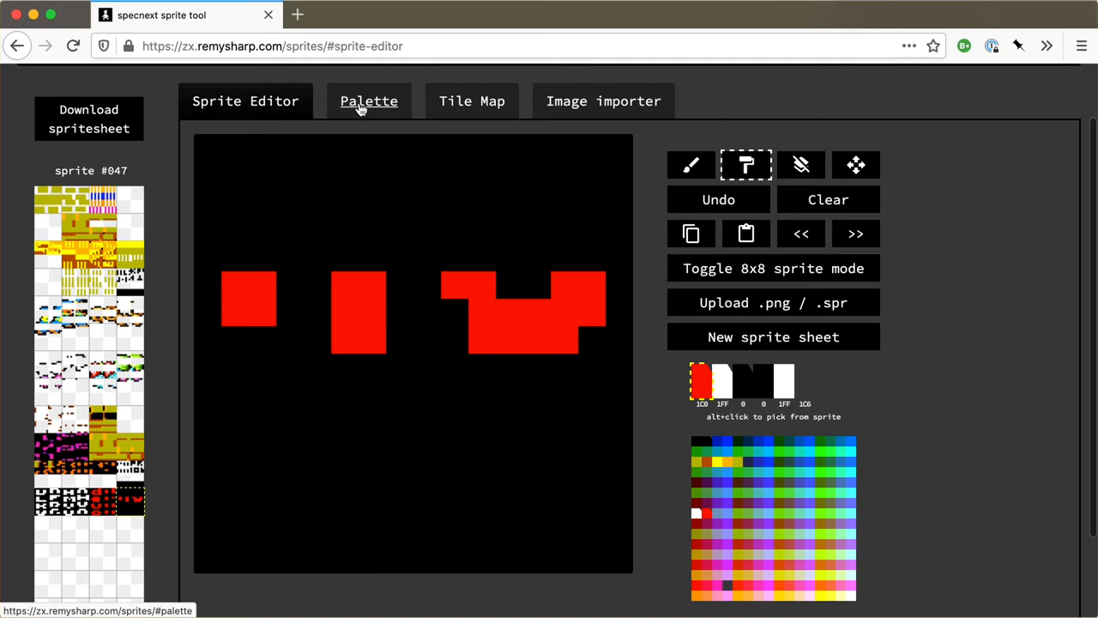
- Review the orange and other palette colours against the tile map, then return to the white letter tiles
left_click(369, 99)
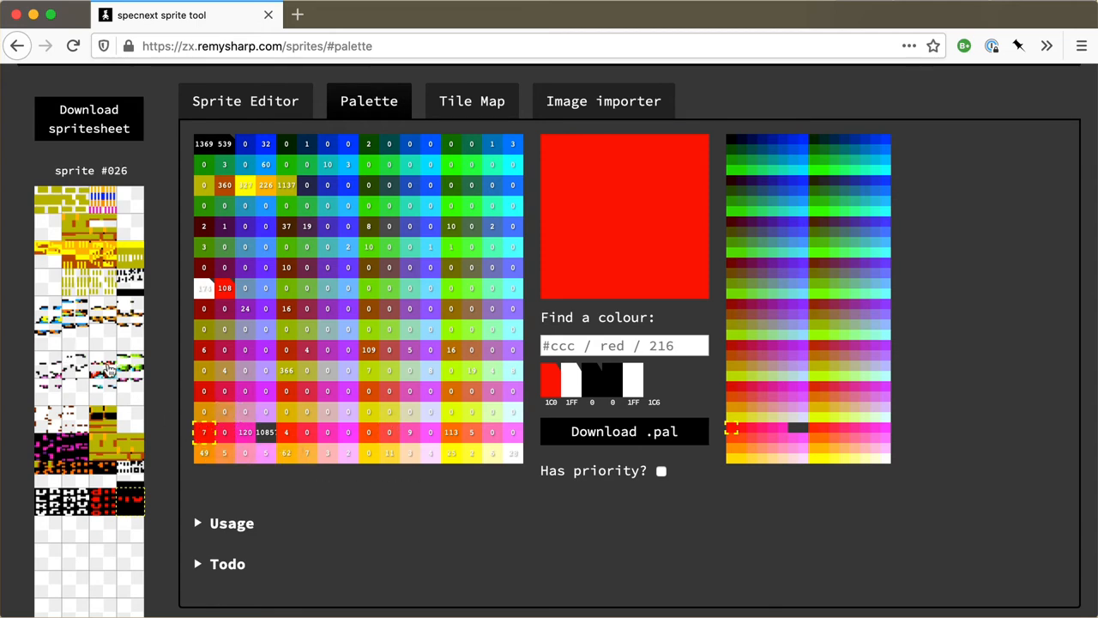
left_click(854, 453)
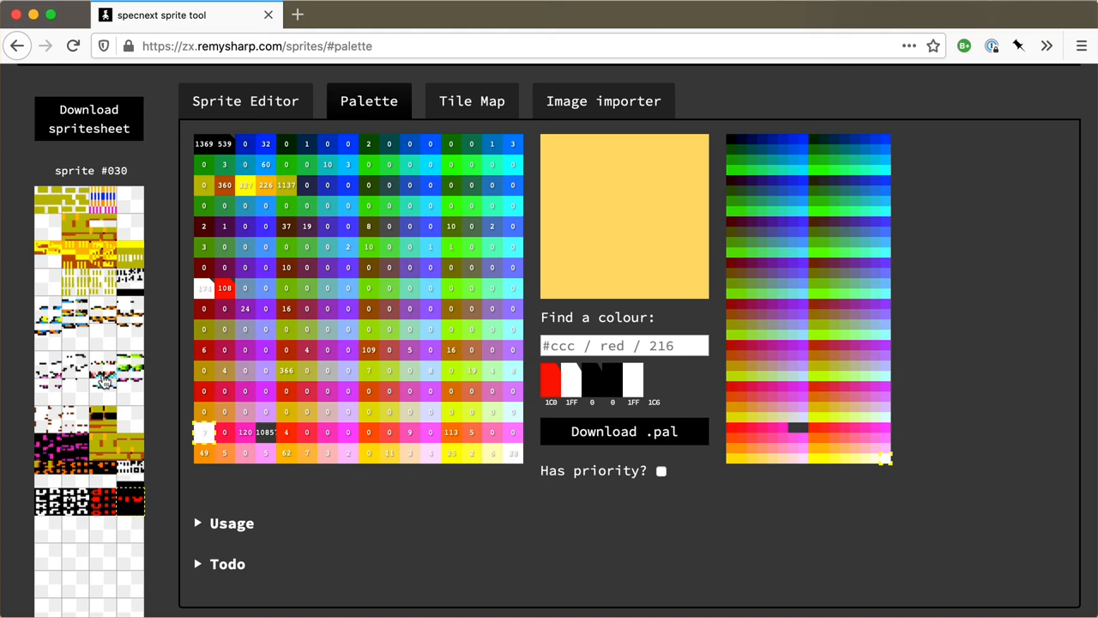
left_click(472, 100)
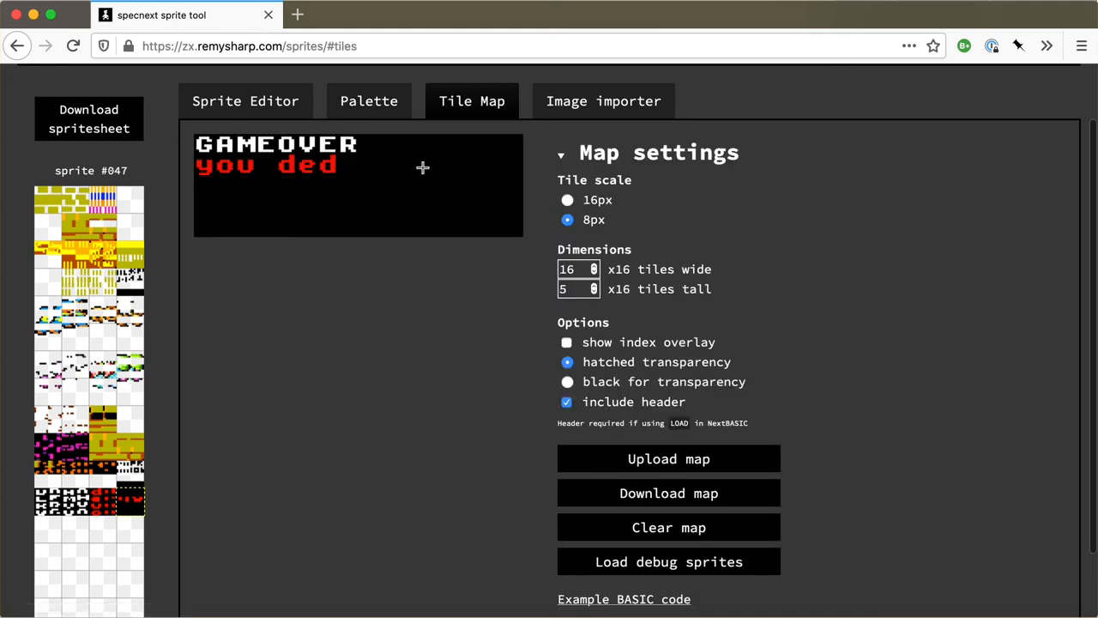
left_click(369, 99)
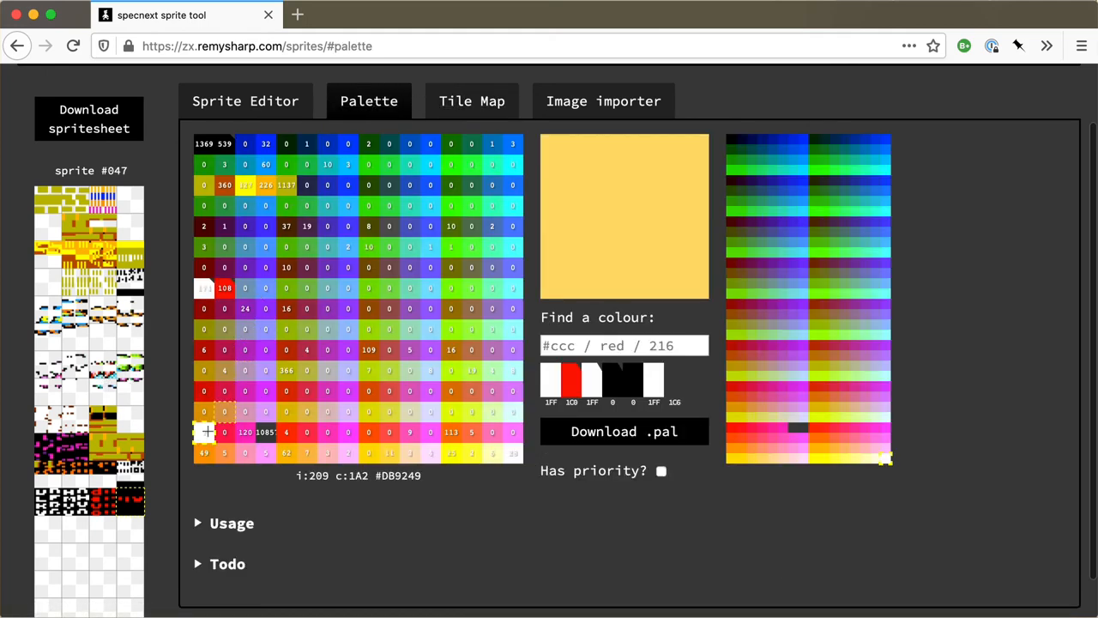
left_click(729, 429)
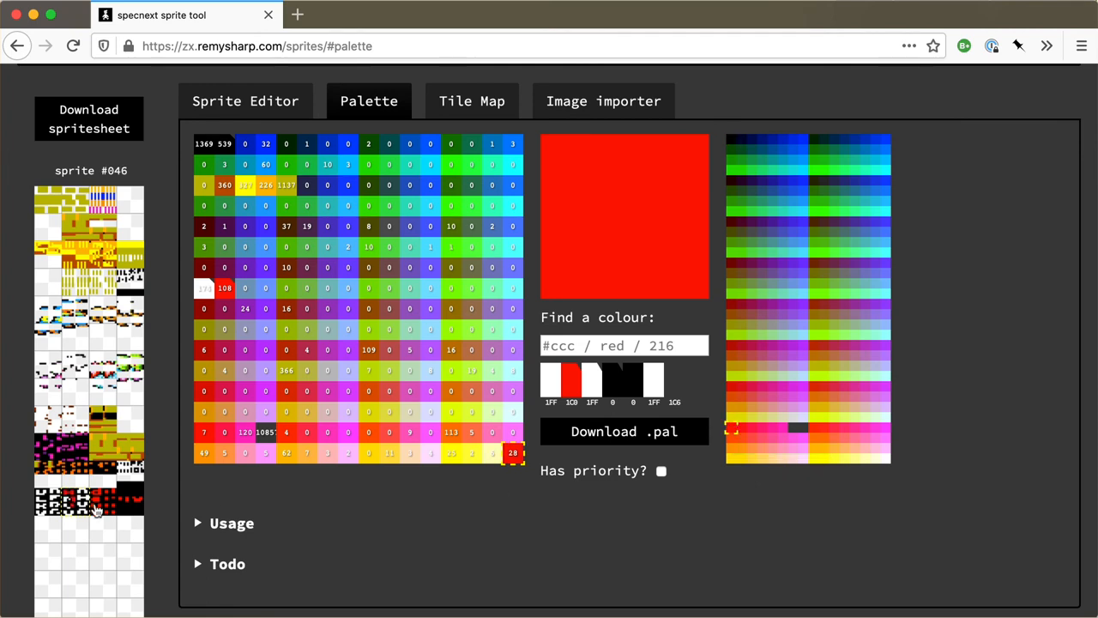
left_click(247, 99)
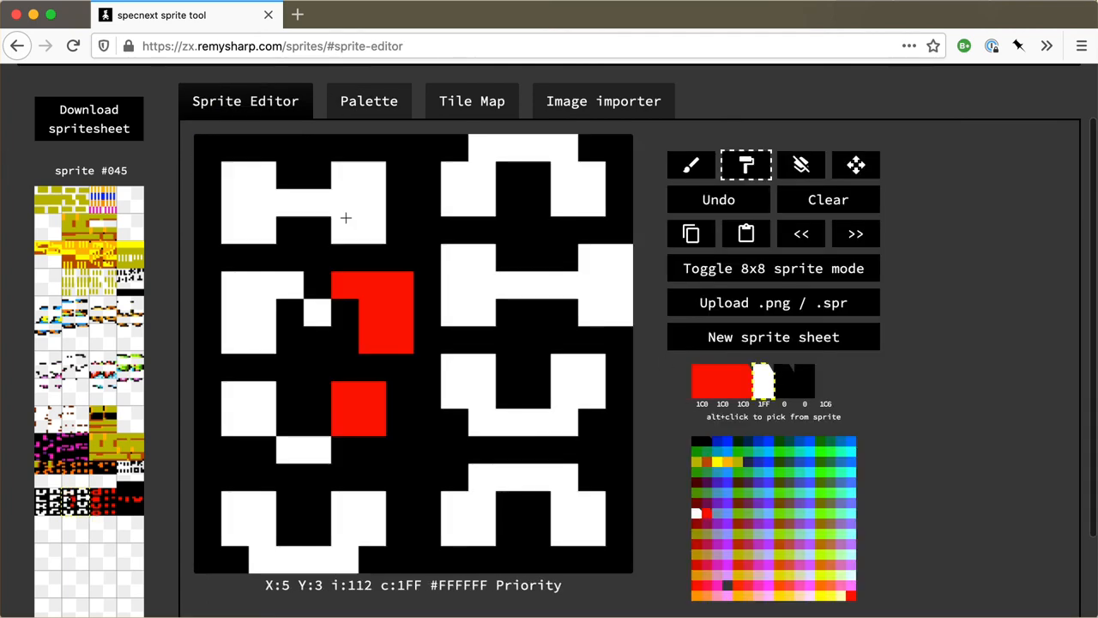
- Return to the palette page, with yellow chosen in the colour grid
left_click(369, 99)
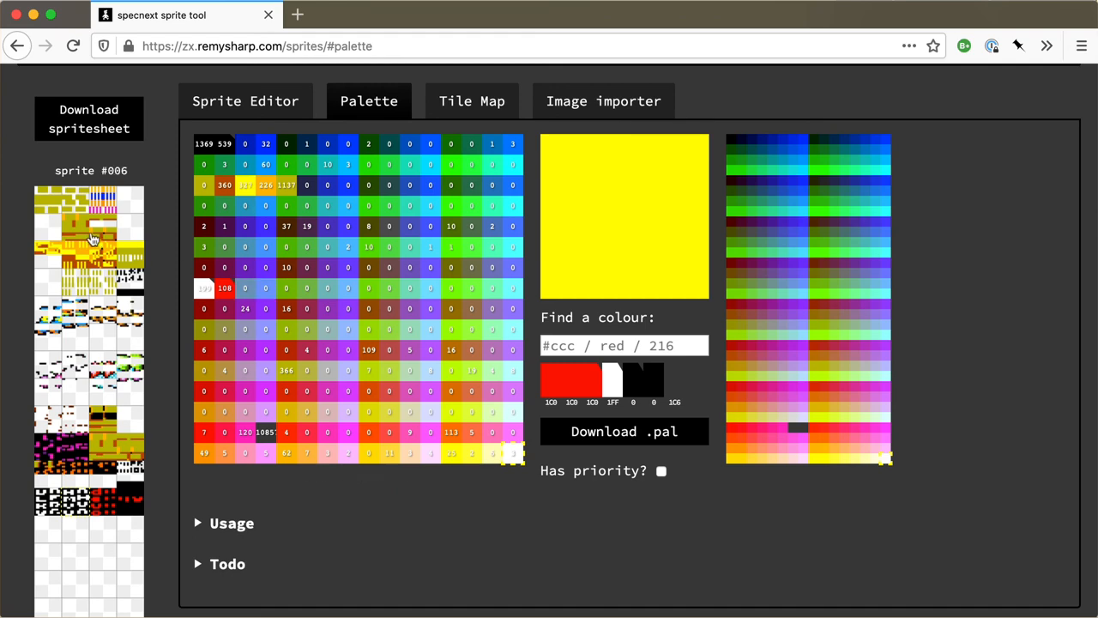
- Download the sprite sheet as m-tiles.spr into the project's assets folder
left_click(89, 119)
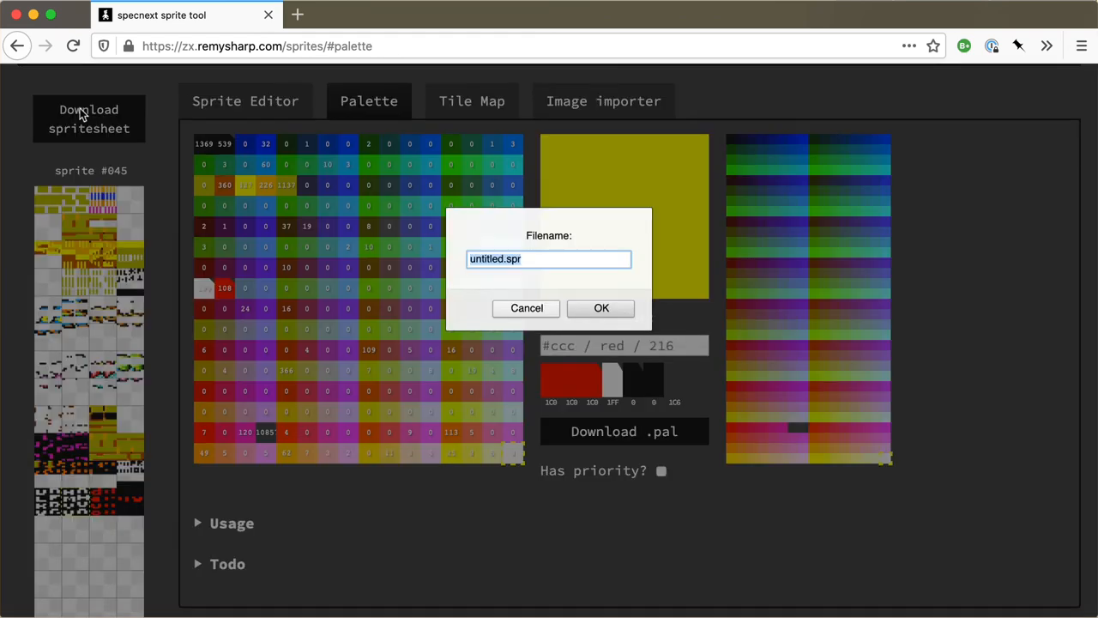
type("m-tiles.spr")
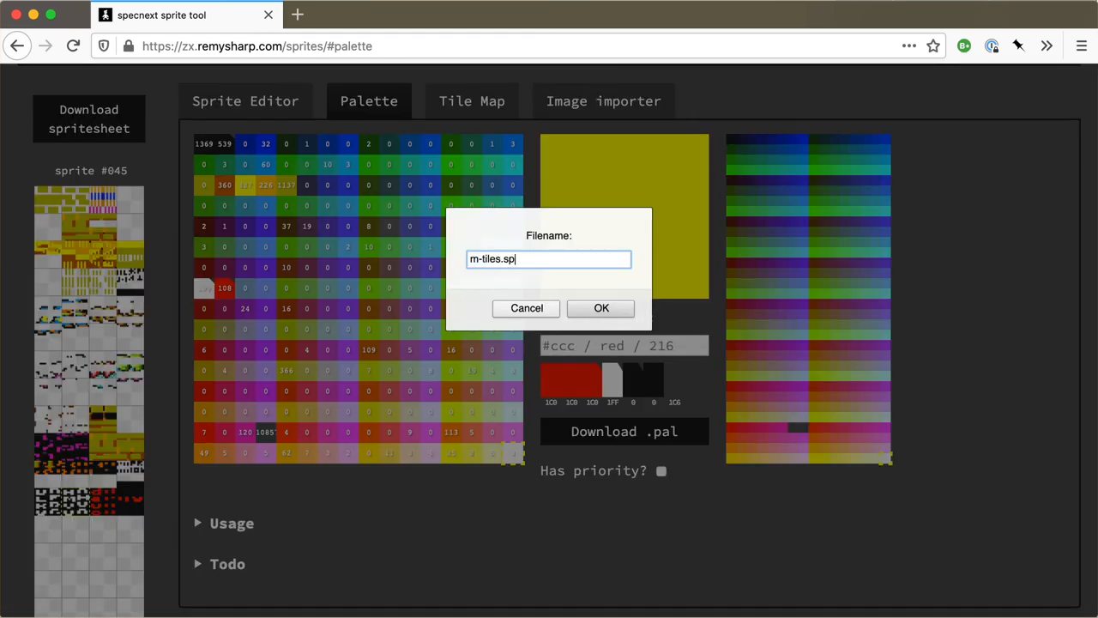
left_click(601, 309)
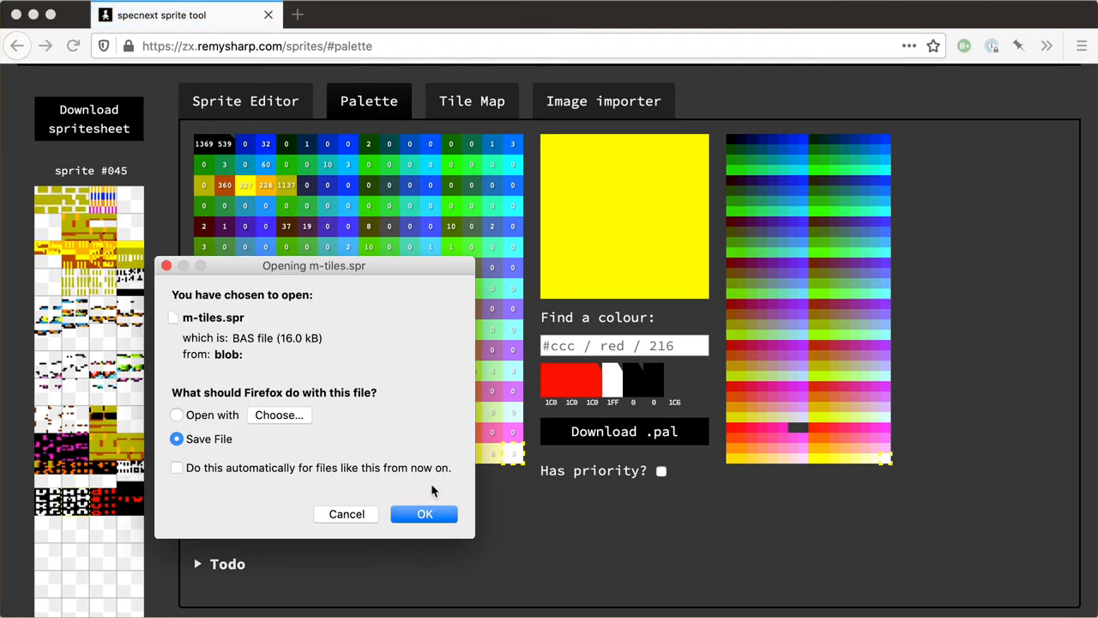
left_click(424, 515)
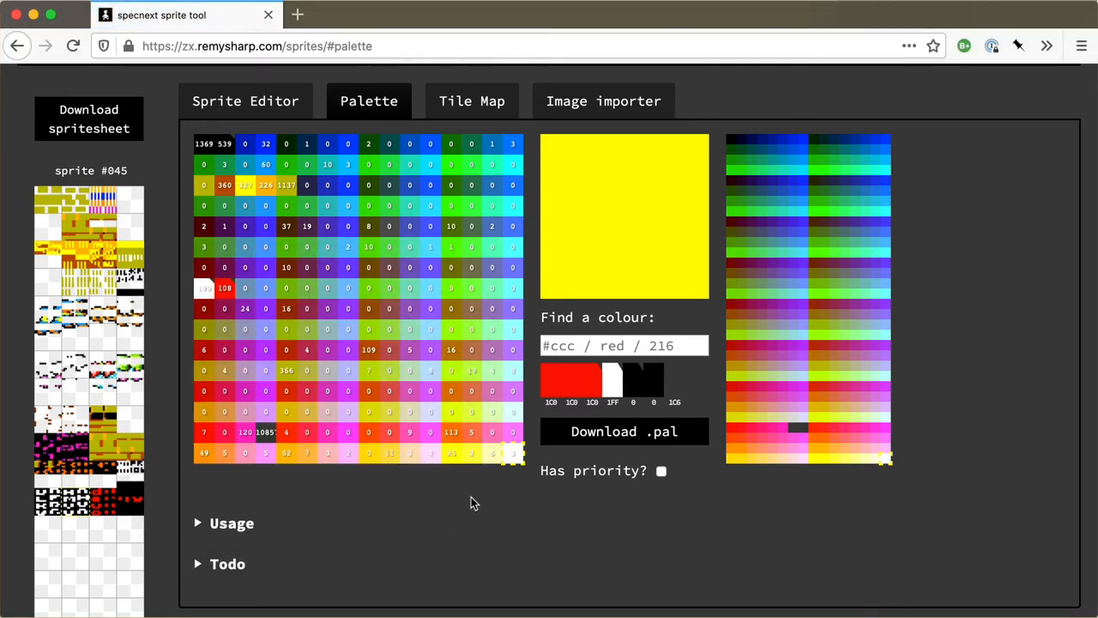
- Download the palette file, naming it 'mumm'
left_click(625, 431)
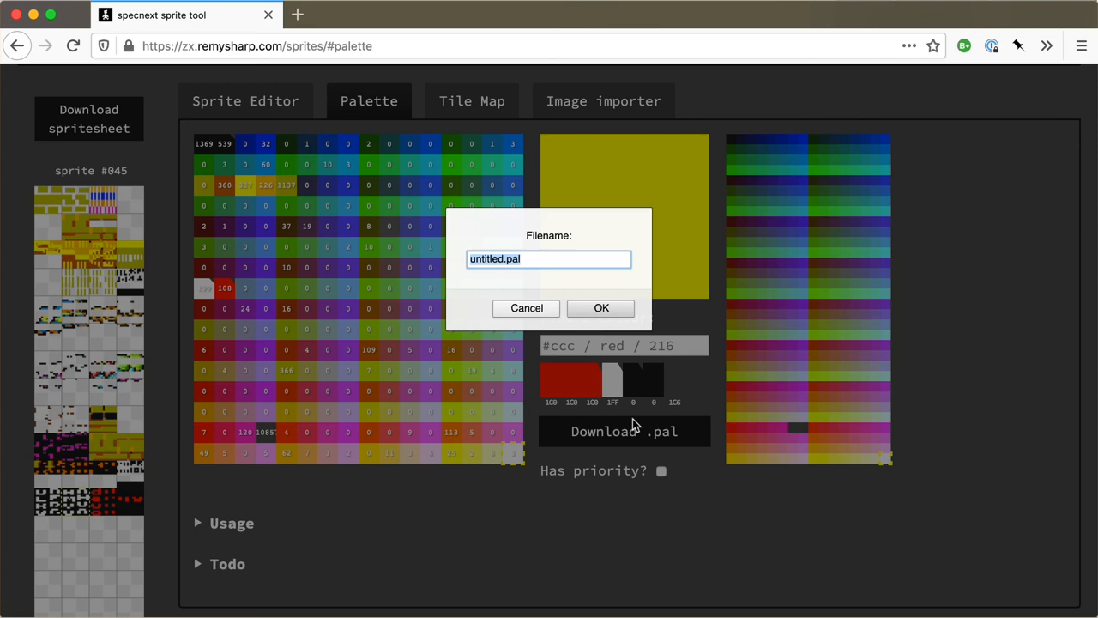
type("mumm")
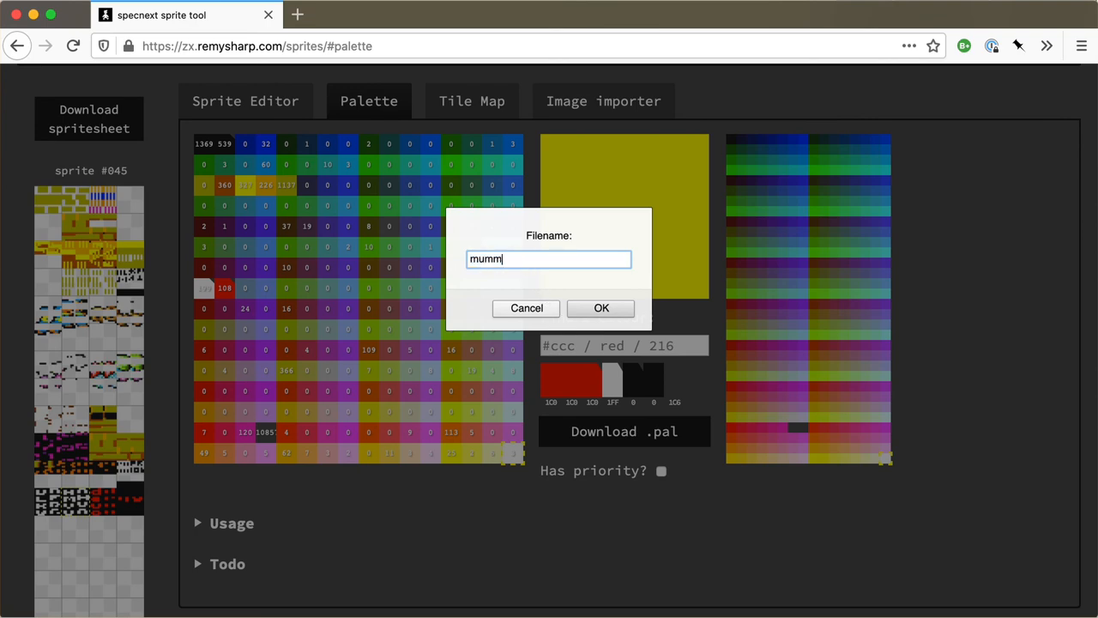
left_click(601, 307)
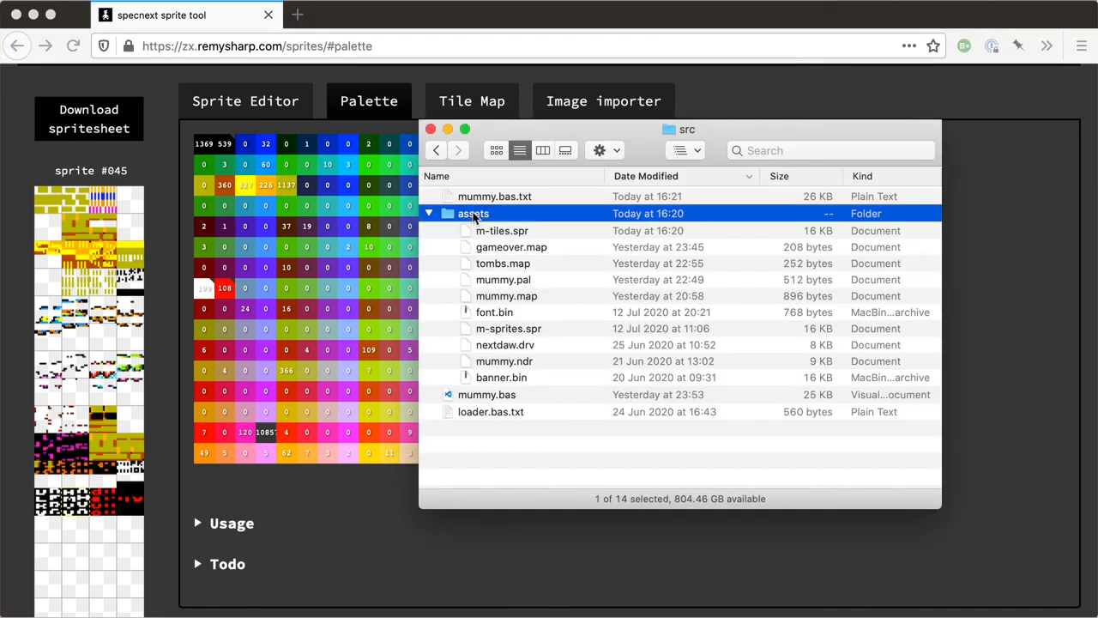
- Show the assets folder listing m-tiles.spr beside the map, palette and sprite files
double_click(474, 212)
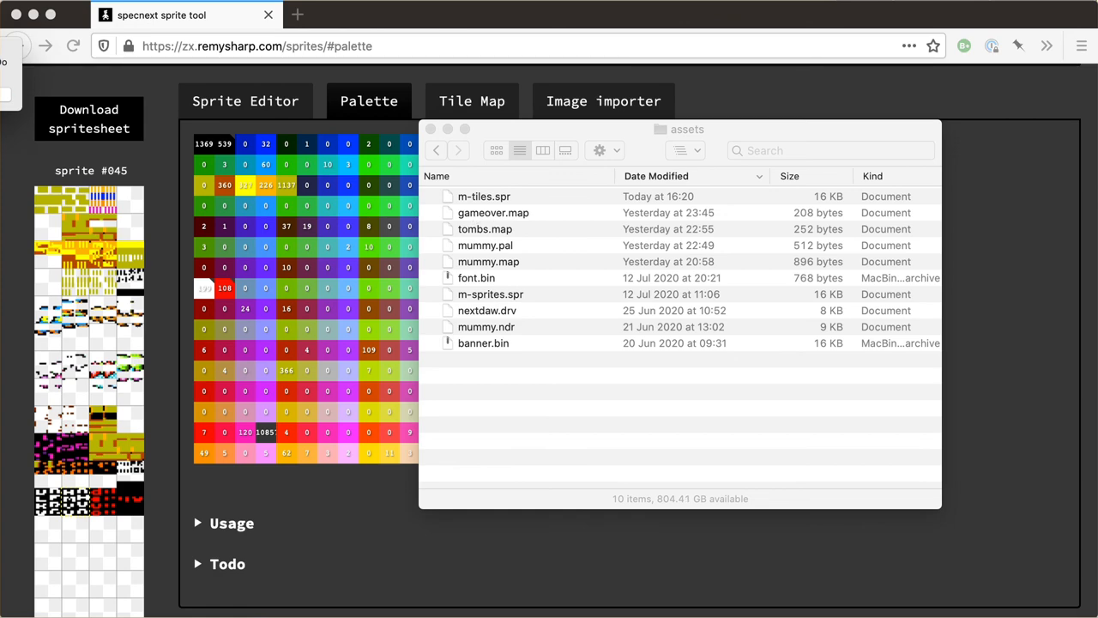